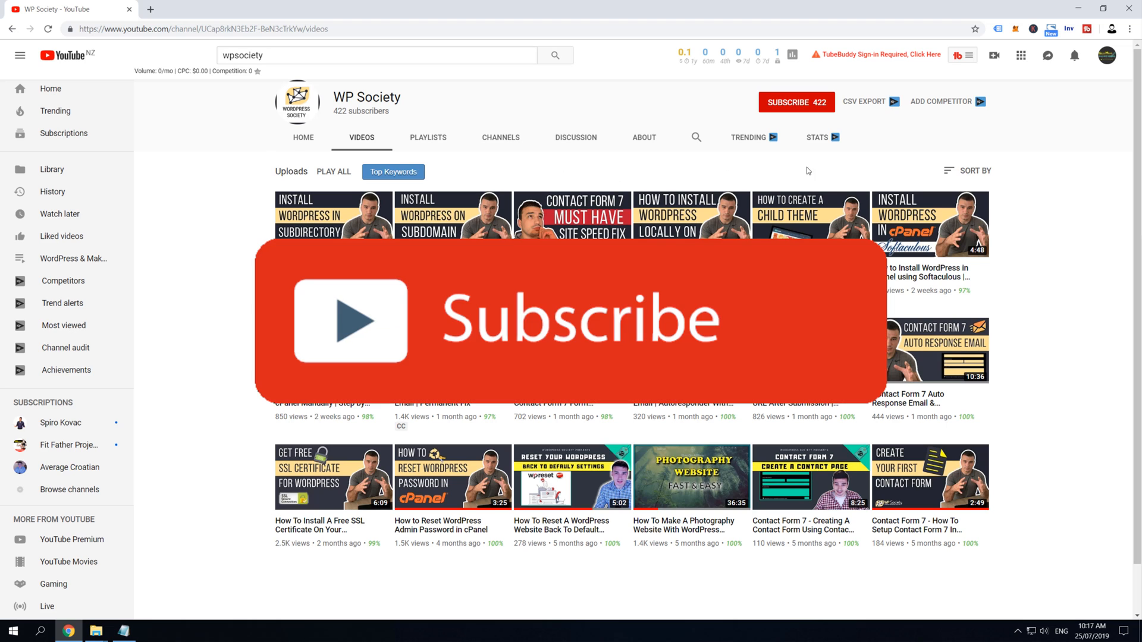
mouse_move(791, 101)
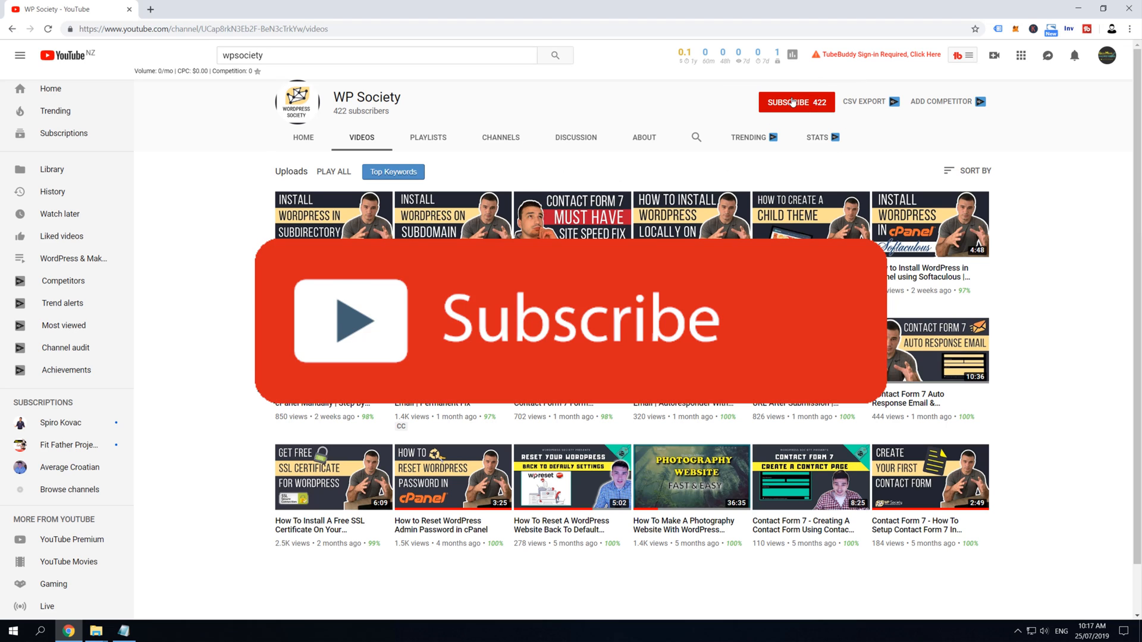
Create a new post titled 'Divi Buttons Centered Inline' and launch the Divi Builder.
left_click(793, 101)
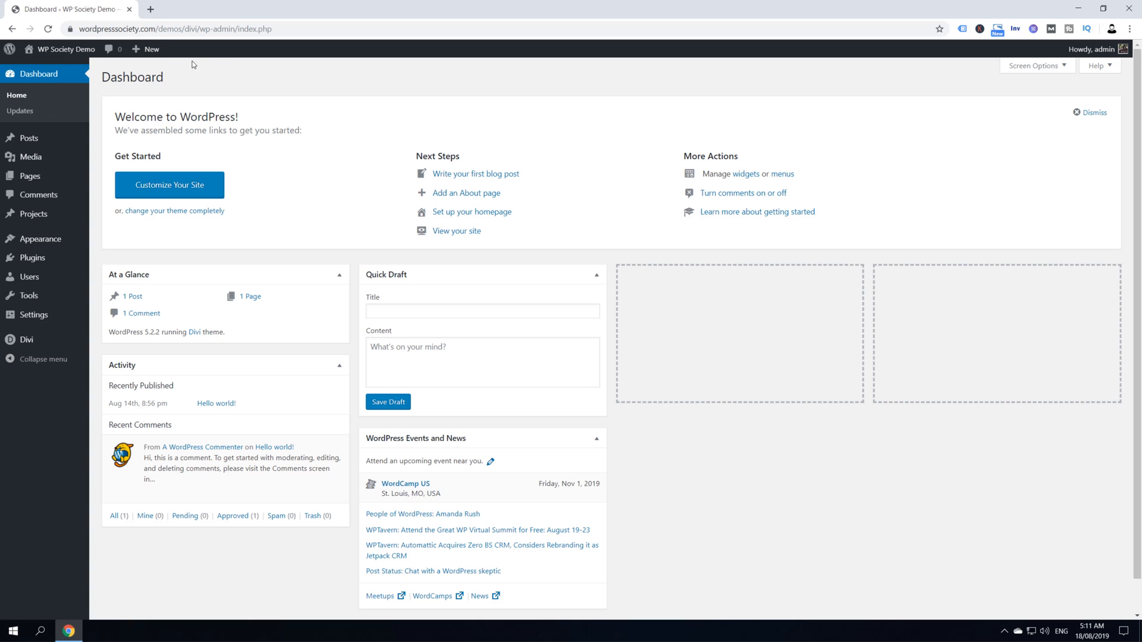
mouse_move(220, 88)
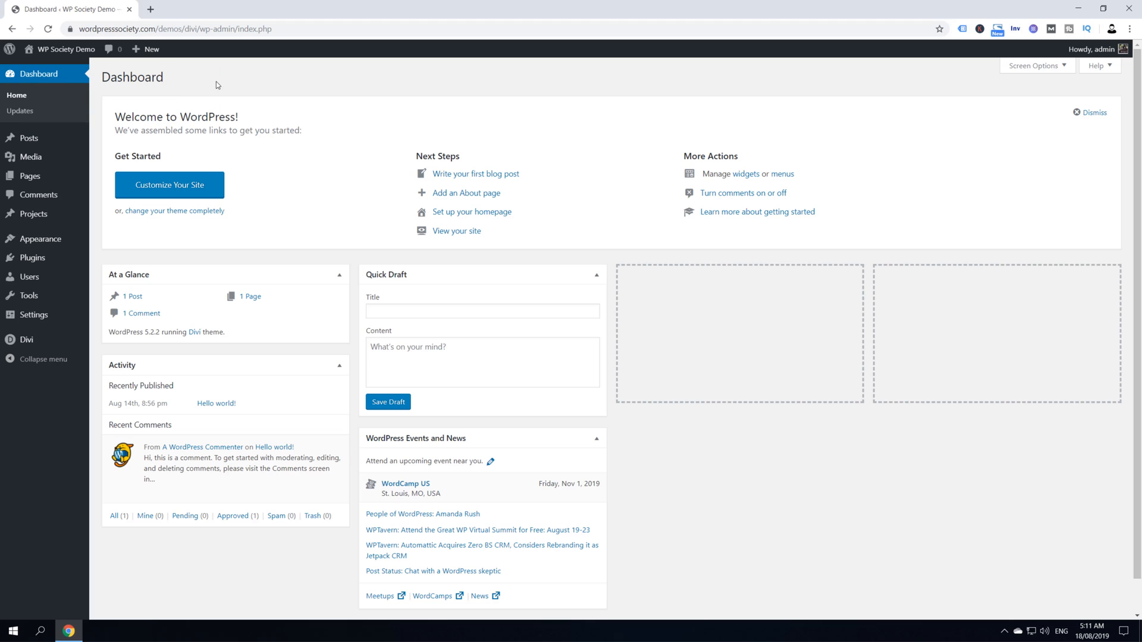
mouse_move(266, 78)
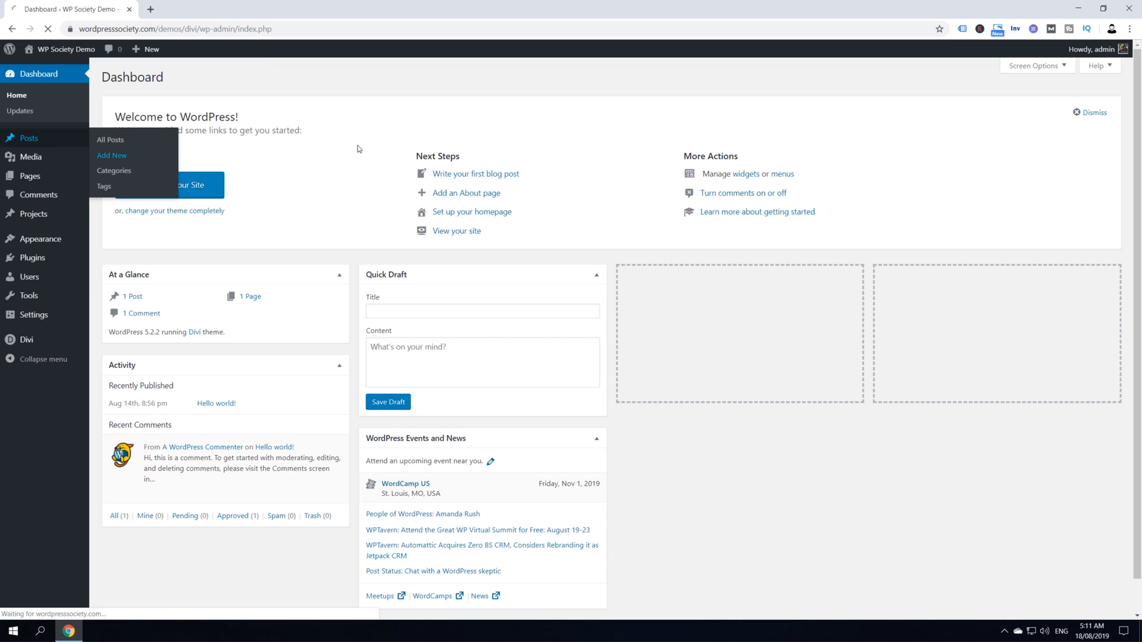
left_click(111, 156)
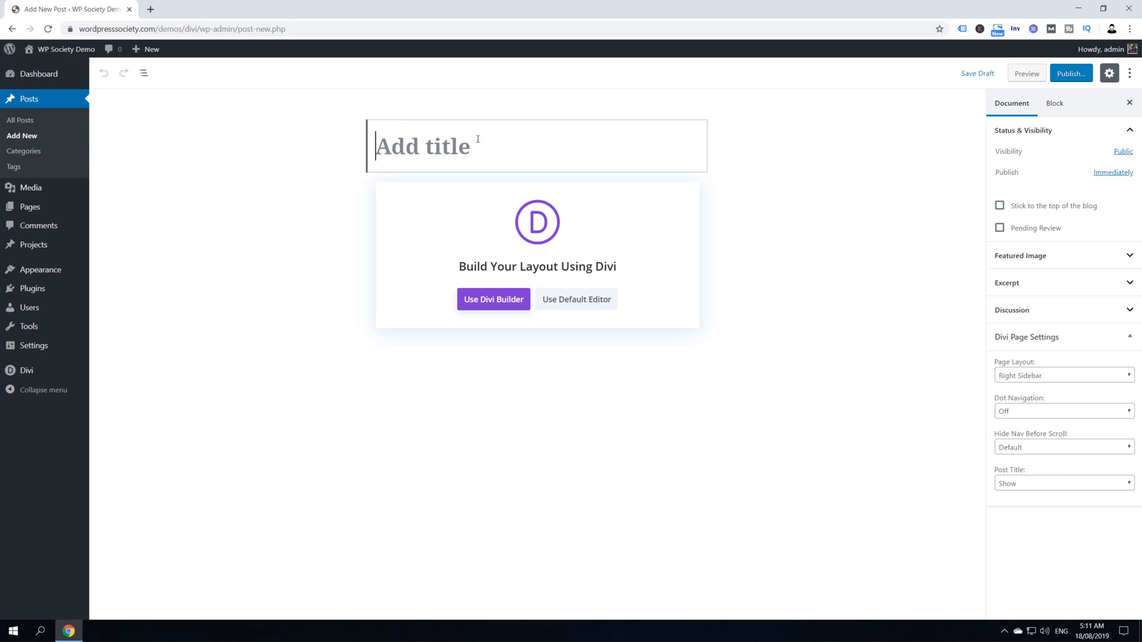
type("Divi Buttons Centered Inline")
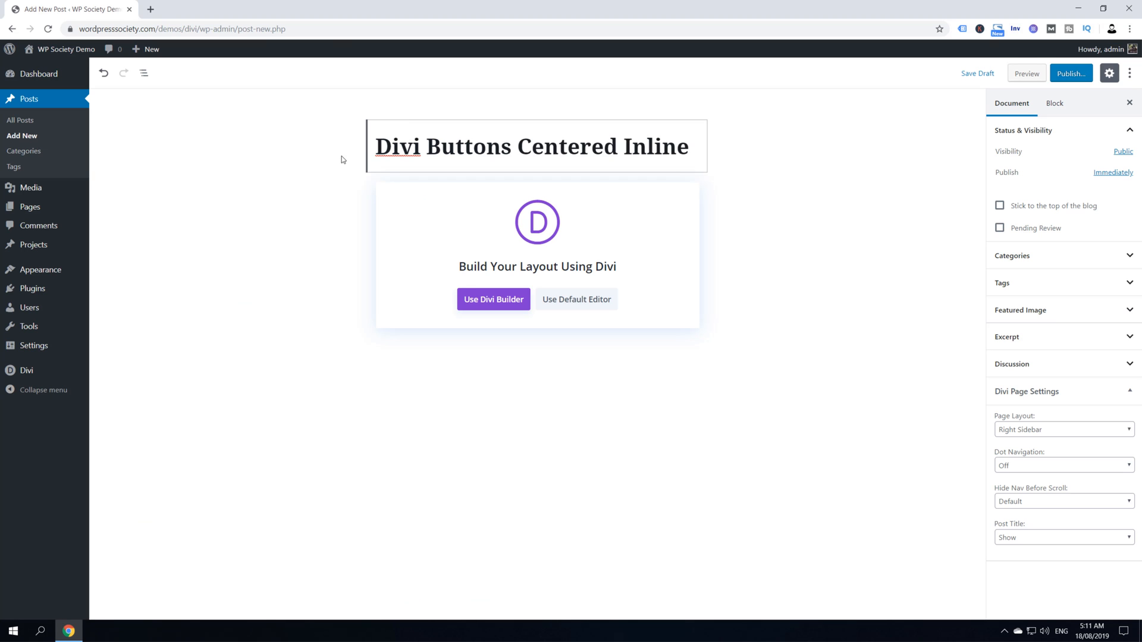
mouse_move(487, 311)
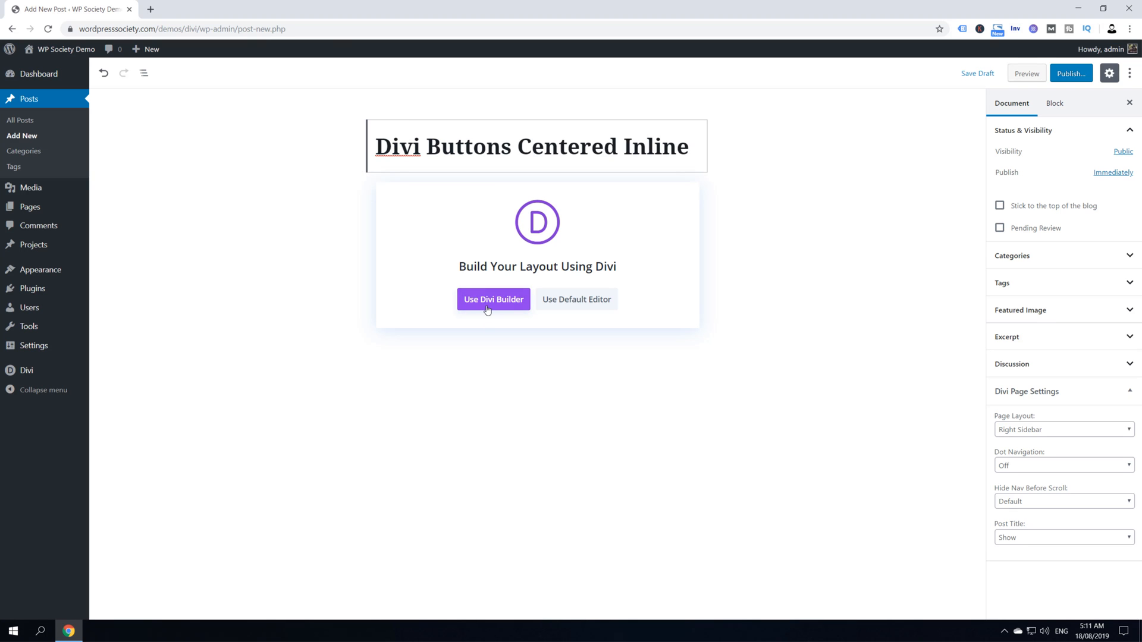
left_click(493, 299)
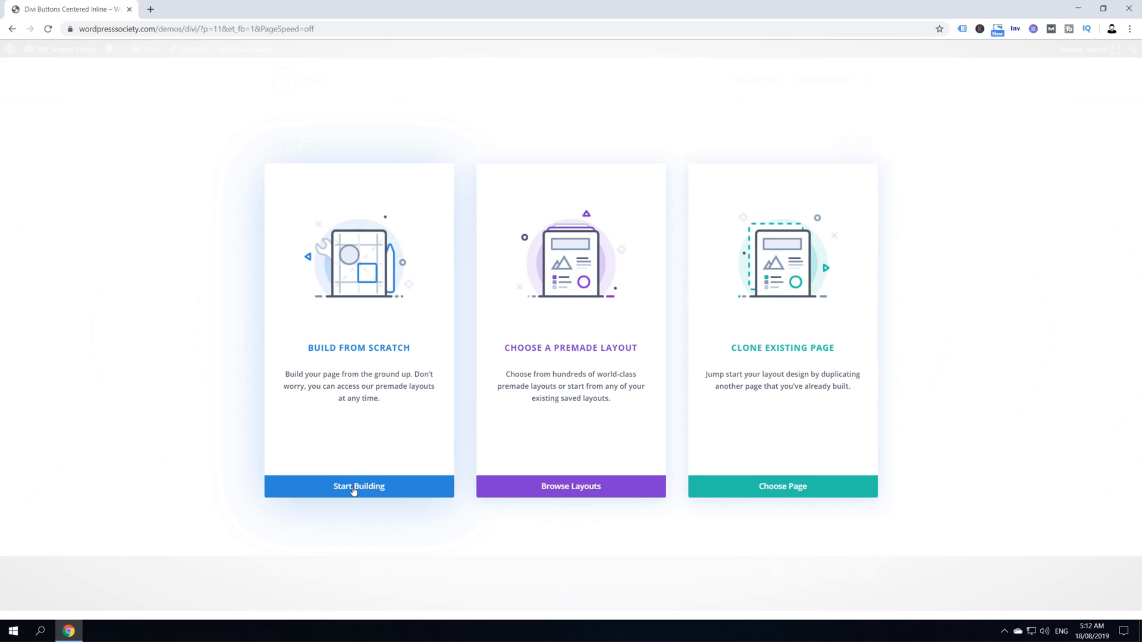
Build from scratch with a one-column row holding a default 'Click Here' Button module.
left_click(358, 486)
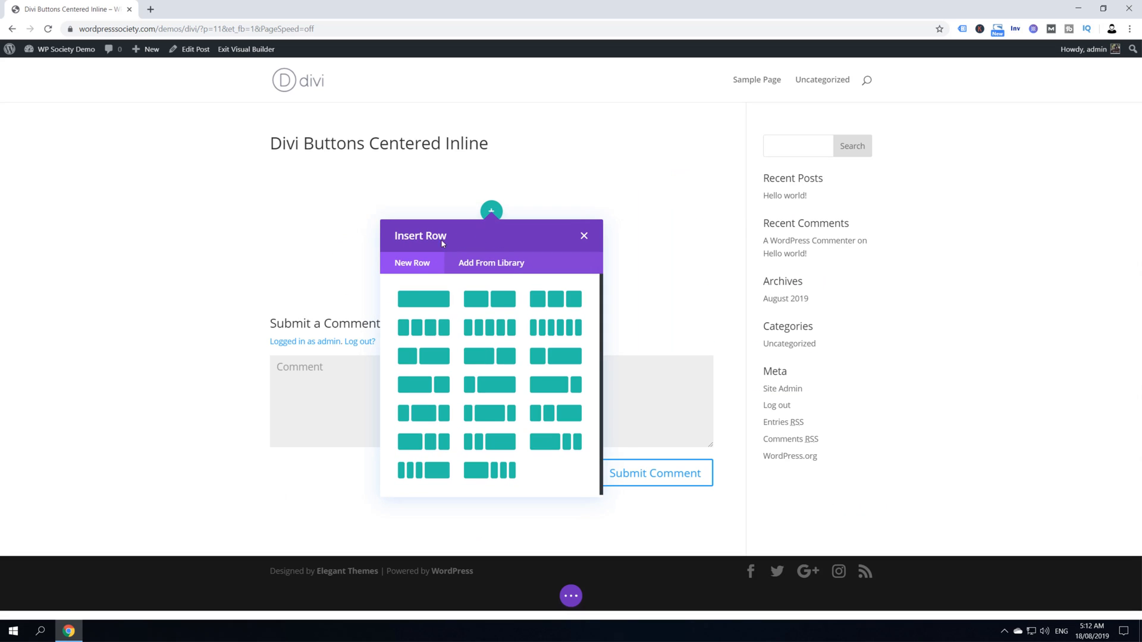
left_click(584, 236)
type("b")
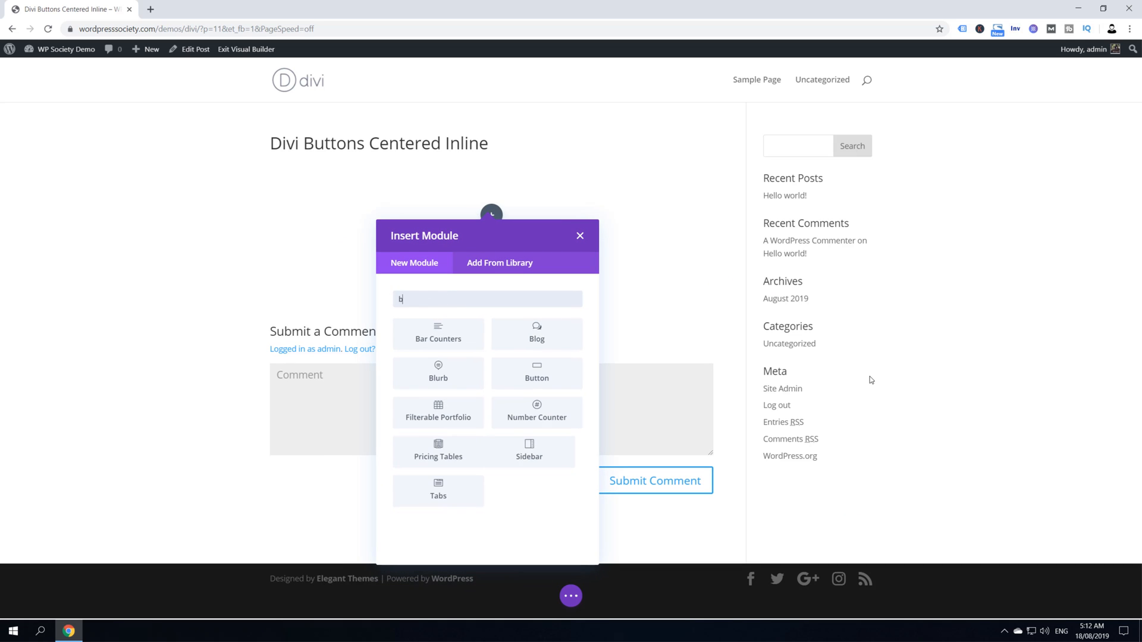
type("u")
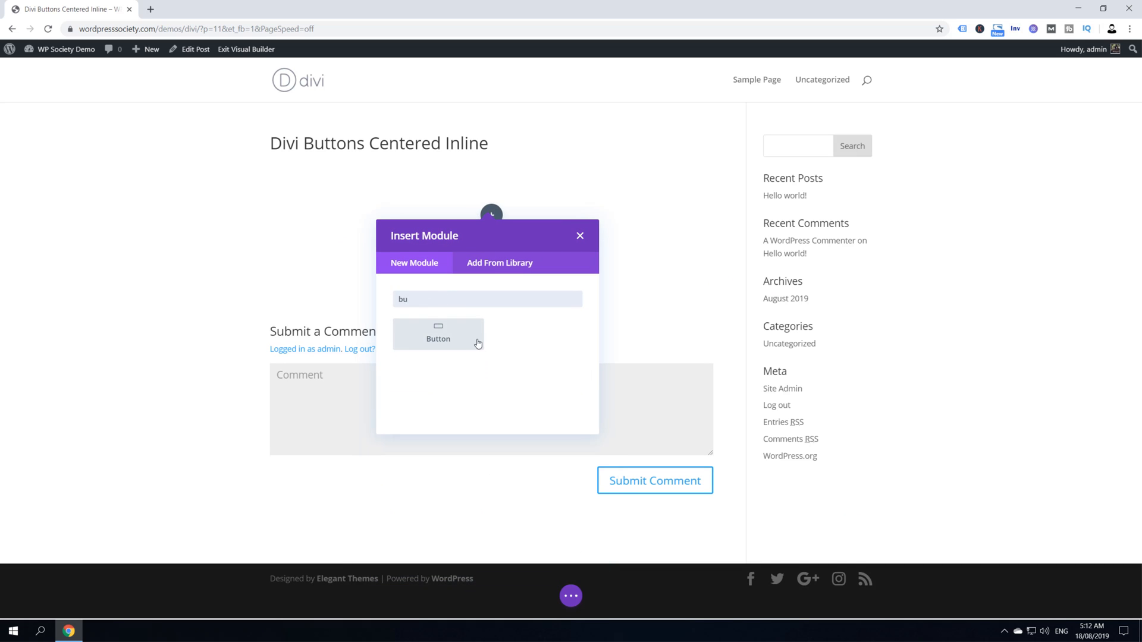
left_click(437, 334)
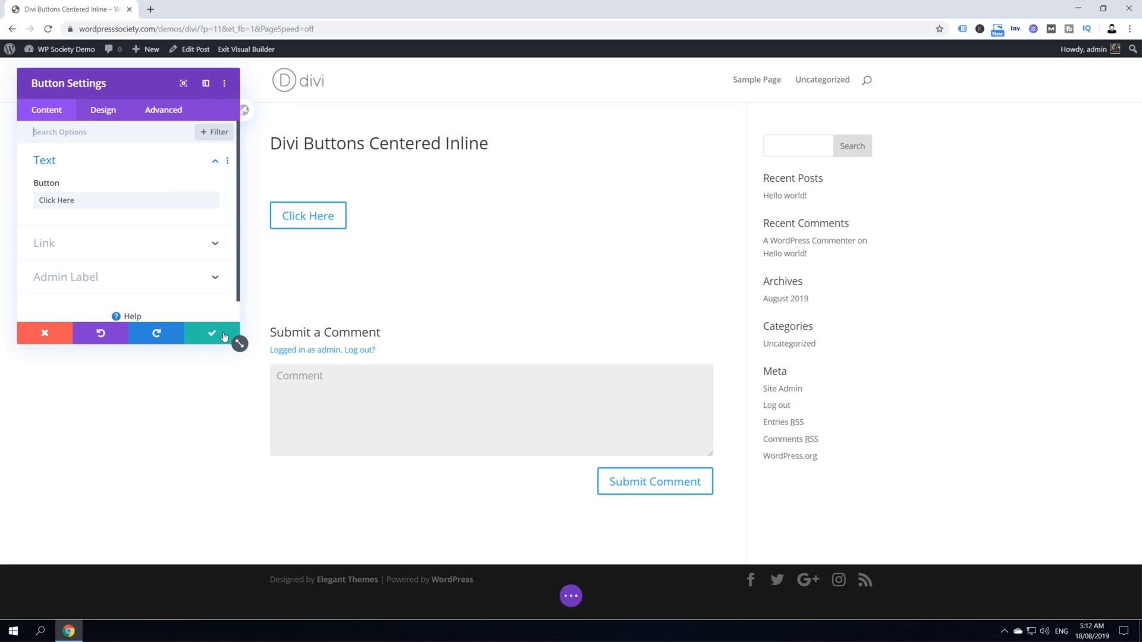
left_click(211, 333)
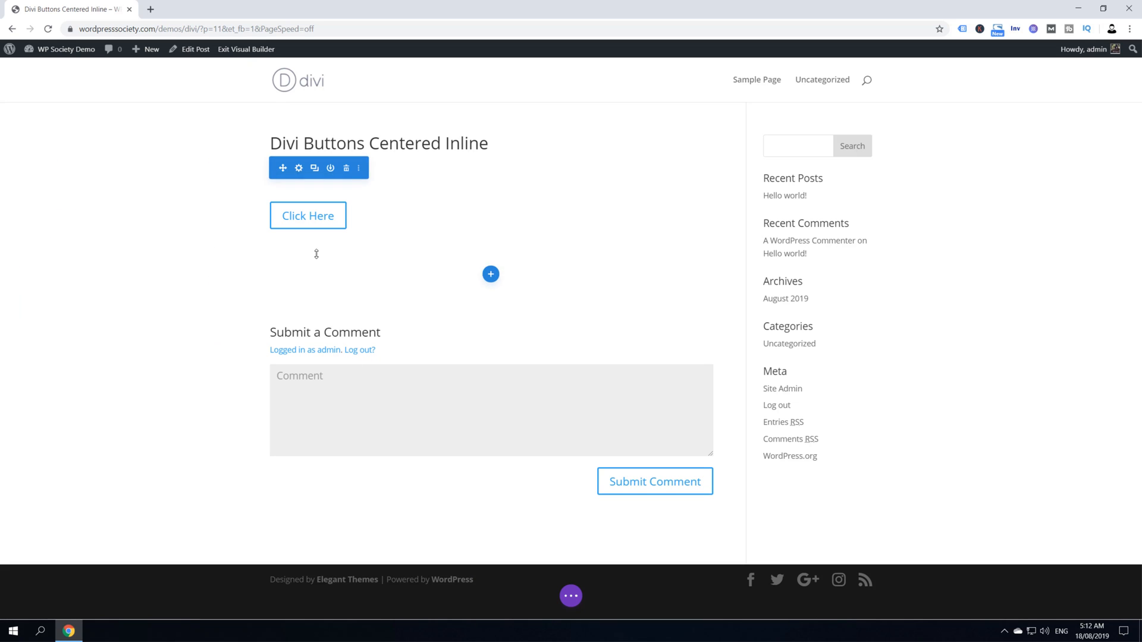
mouse_move(307, 215)
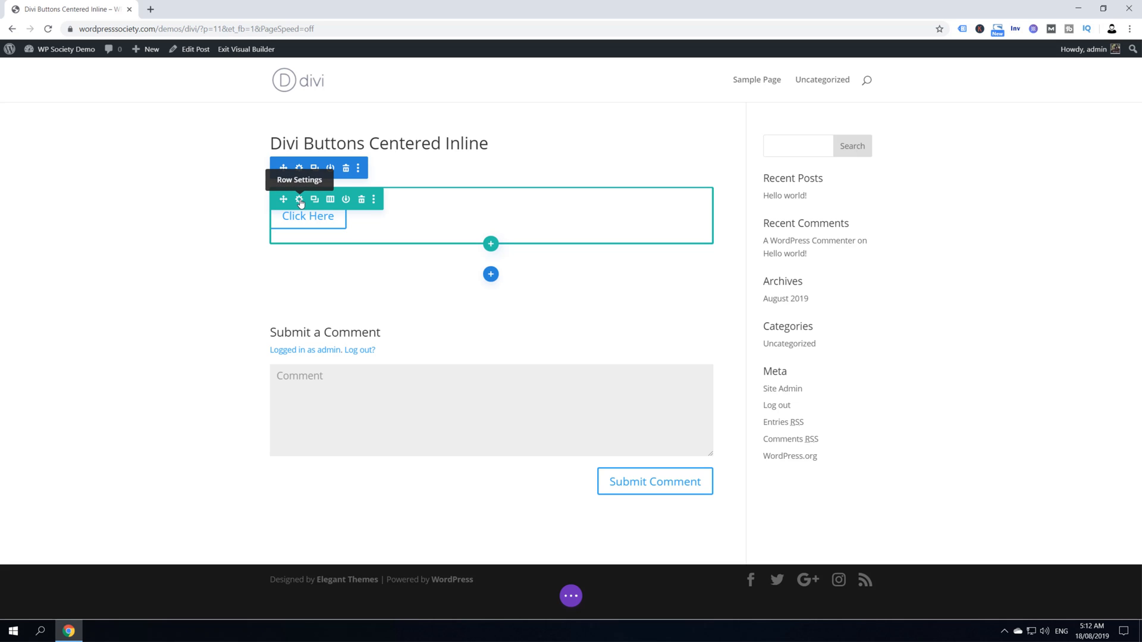
Add 'display: flex; justify-content: center;' to the column's Main Element CSS and save the row.
left_click(298, 198)
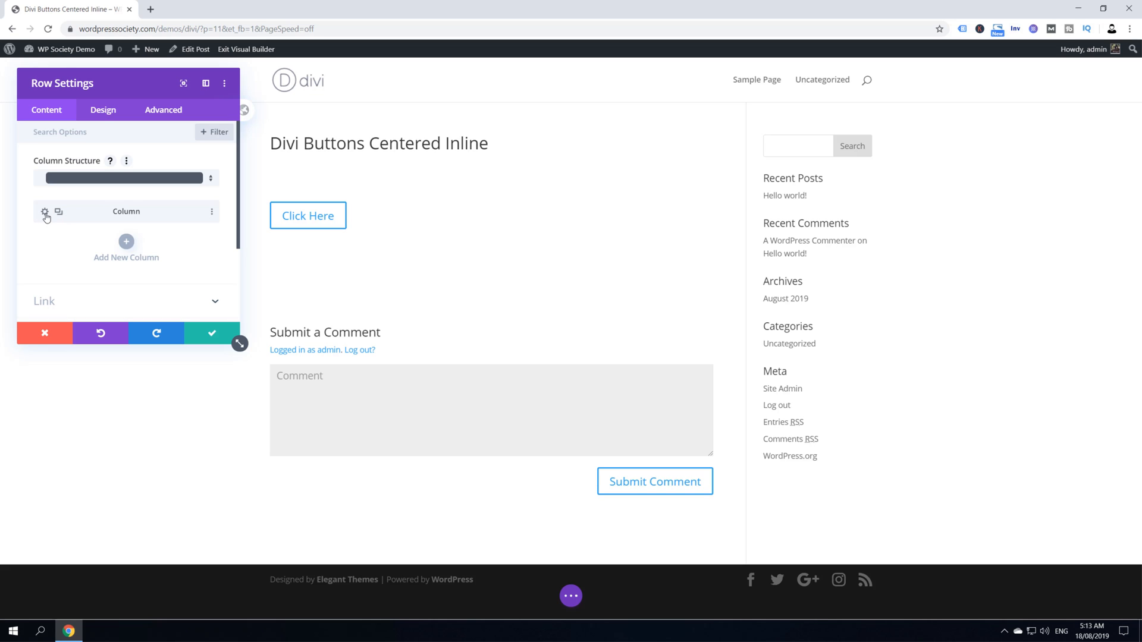
left_click(46, 212)
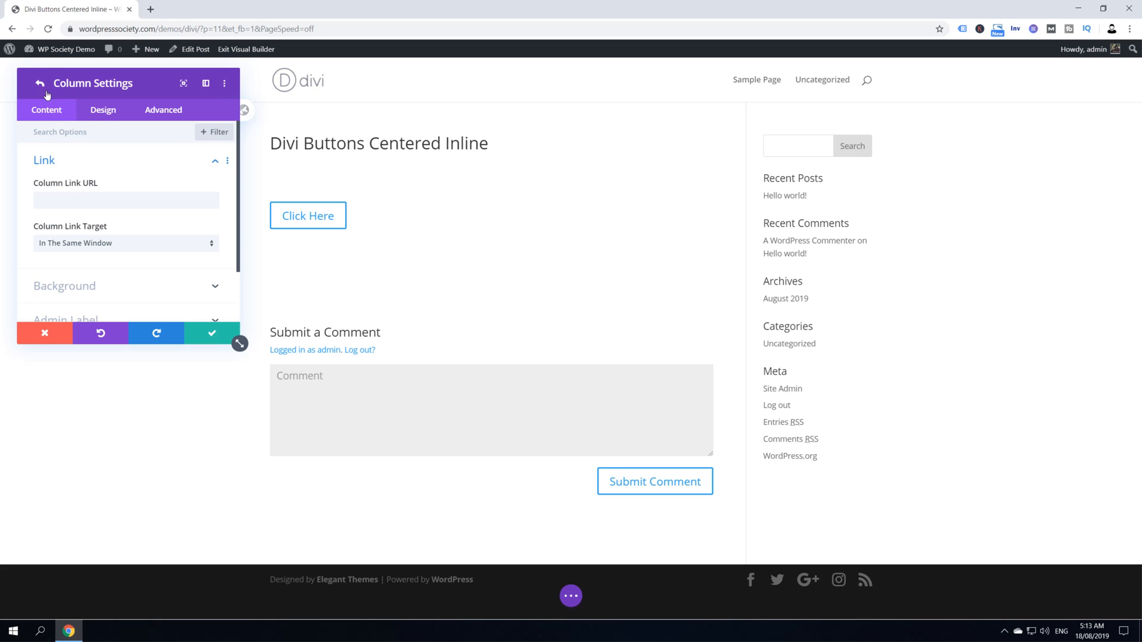
left_click(163, 110)
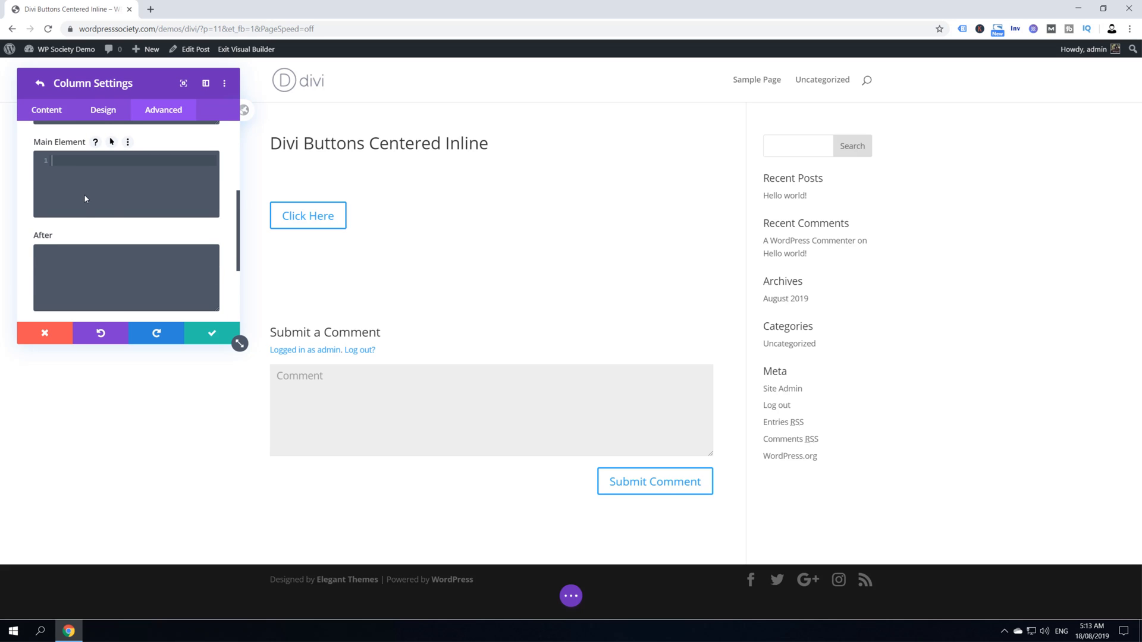
type("display: flex;")
type("justify-content: center;")
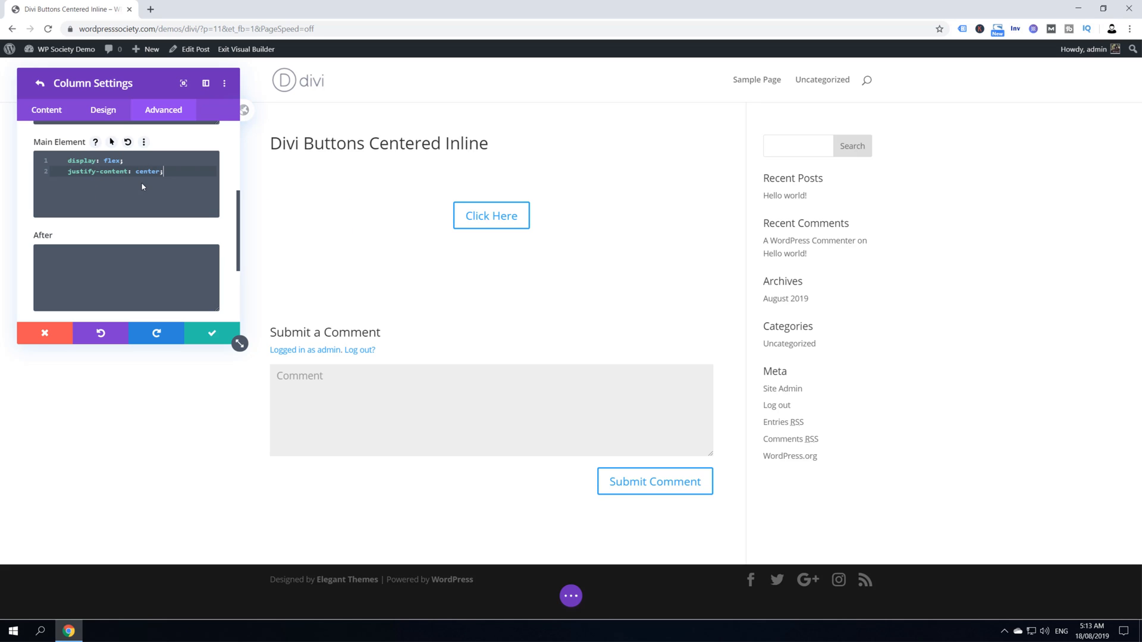
mouse_move(108, 202)
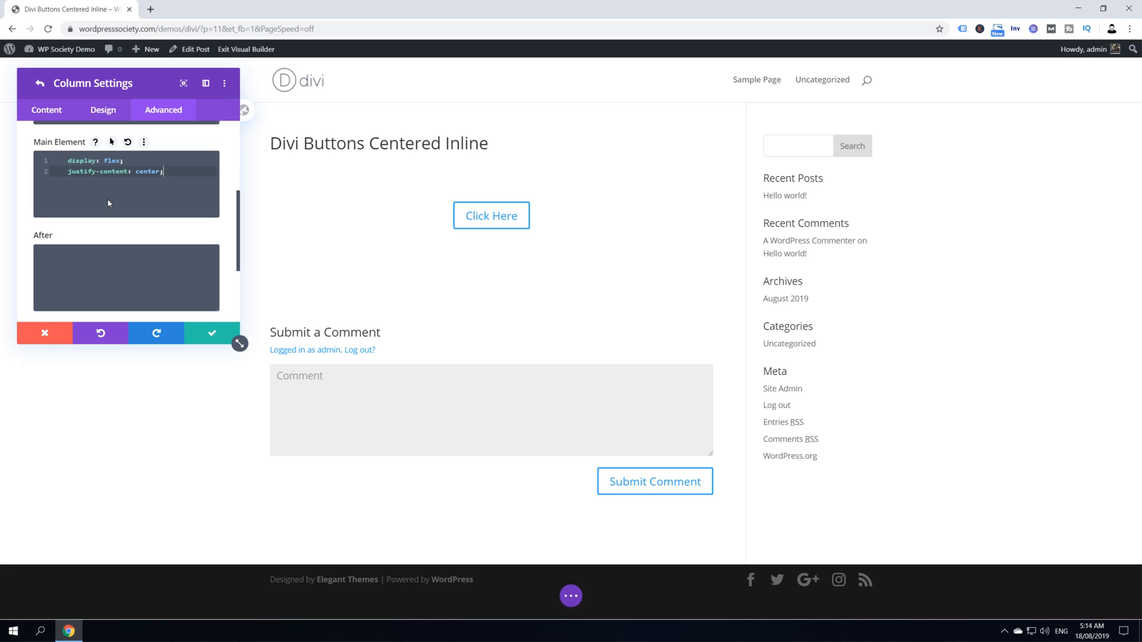
mouse_move(82, 186)
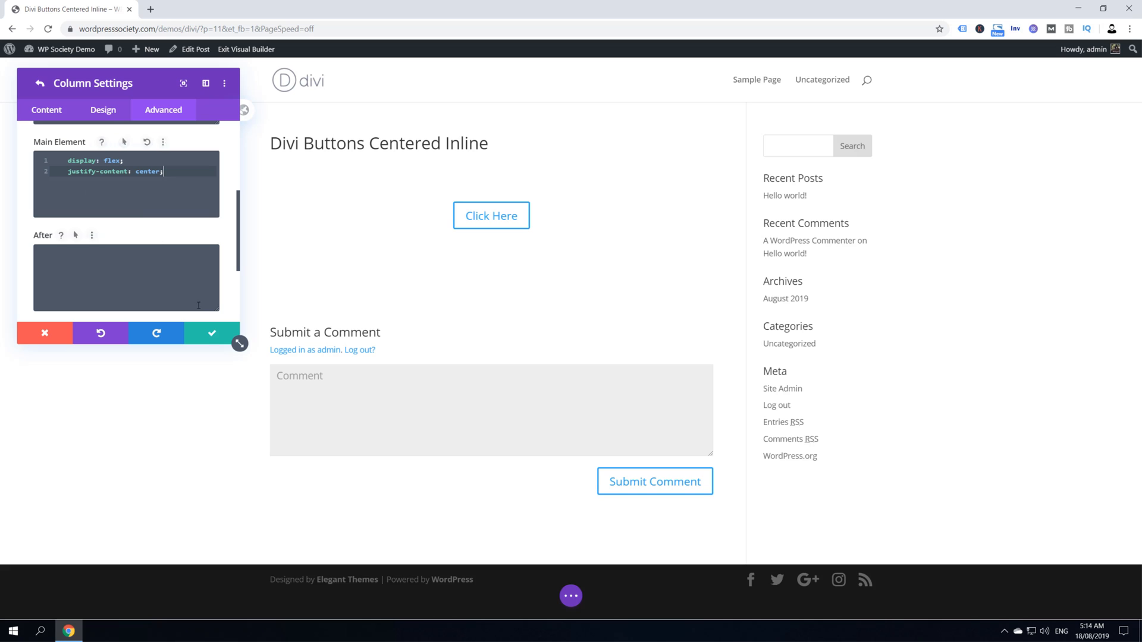
left_click(211, 333)
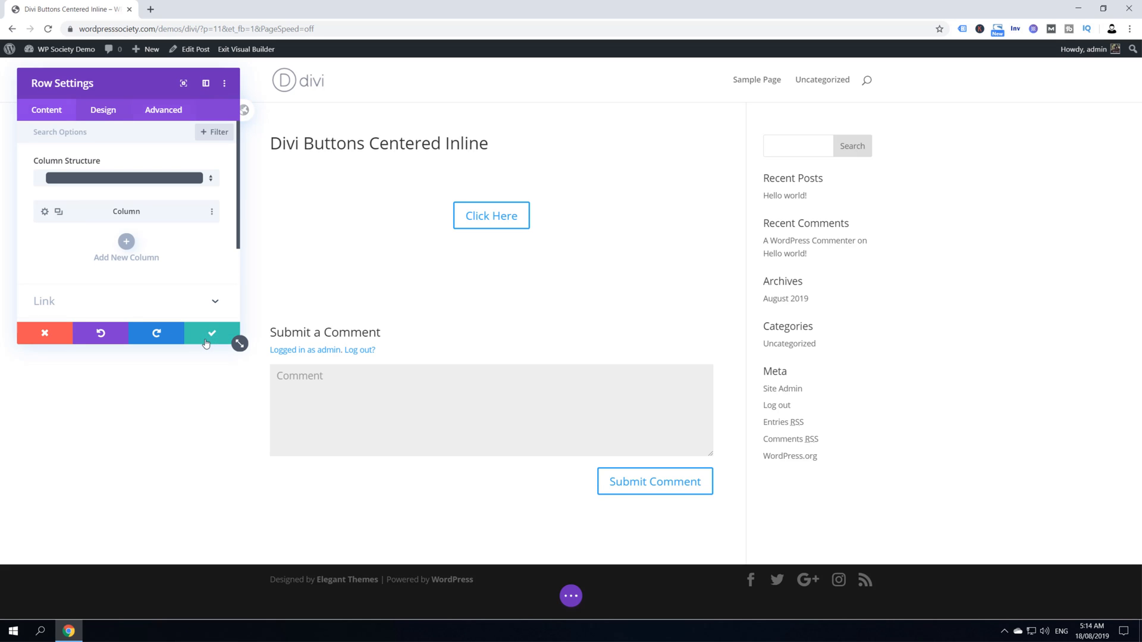
left_click(211, 333)
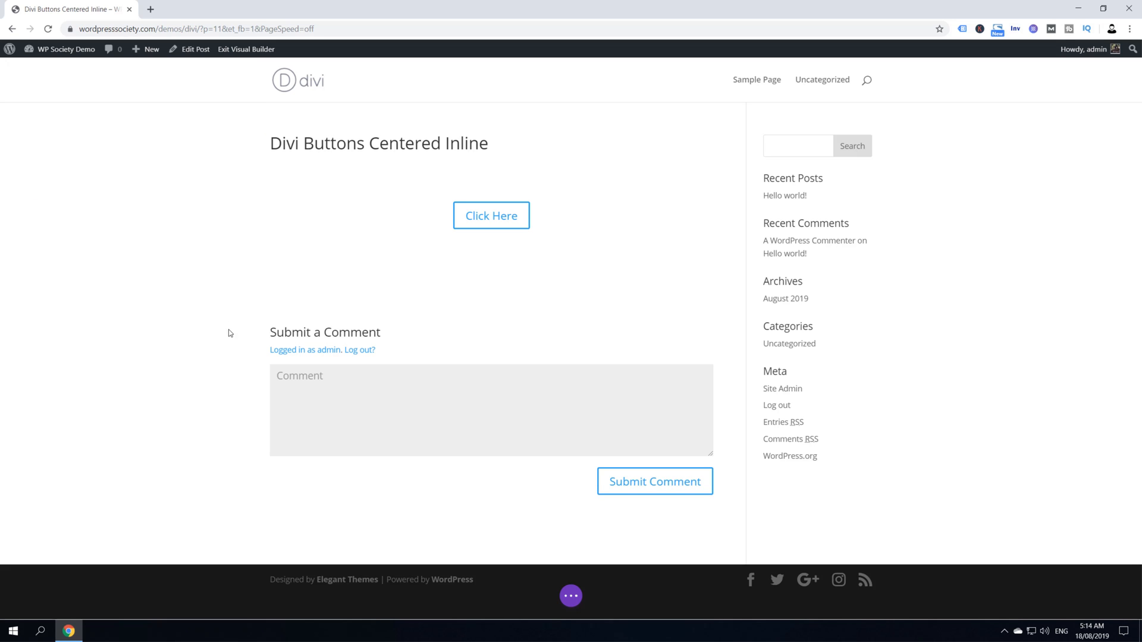
mouse_move(406, 292)
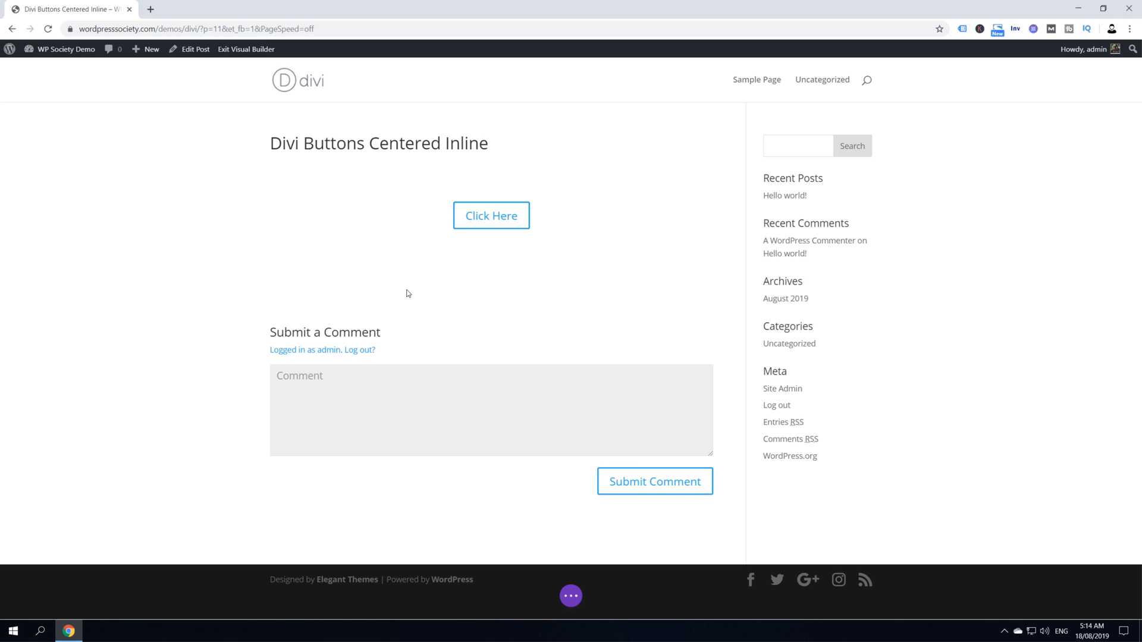
mouse_move(424, 284)
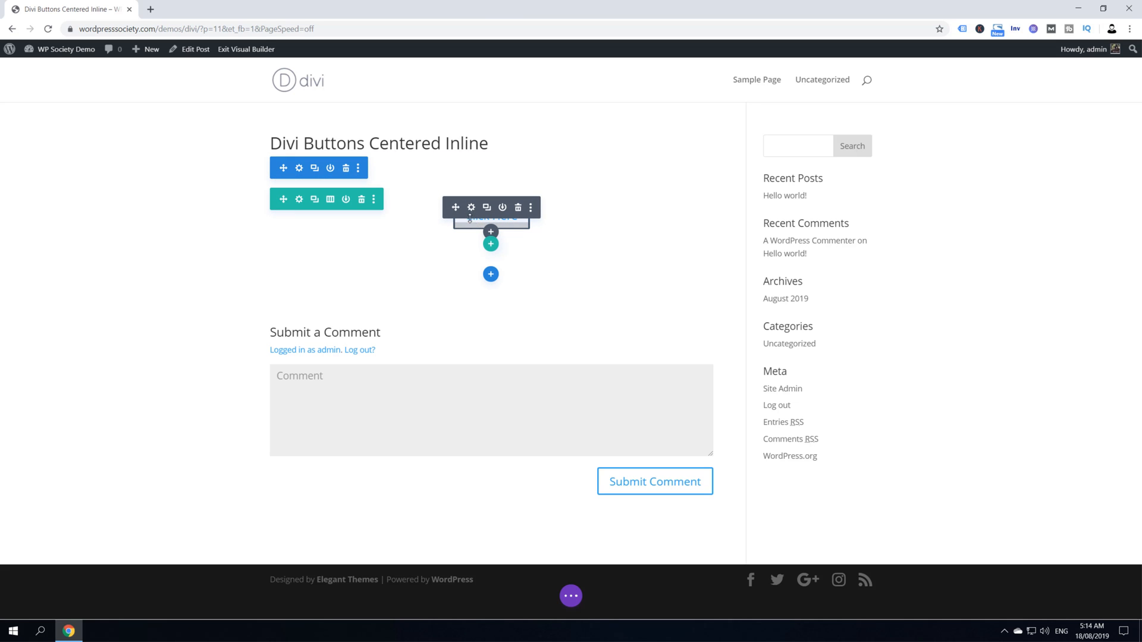
mouse_move(470, 208)
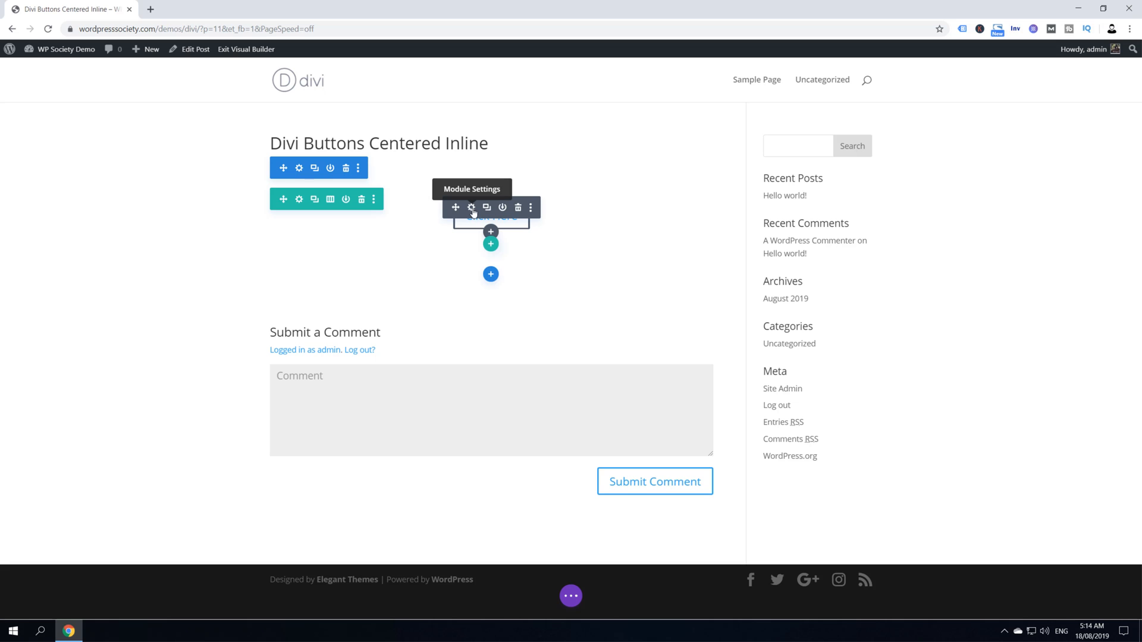
Add 'display: inline-block; margin: 0px 10px 0px 0px!important;' to the button's Main Element CSS.
left_click(471, 207)
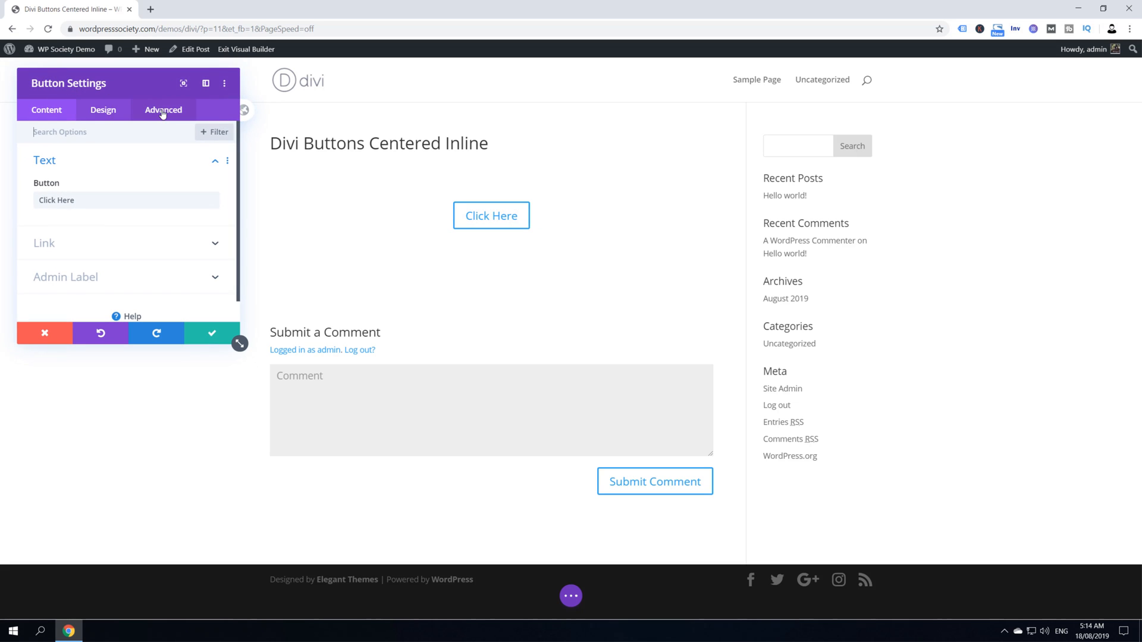
left_click(163, 110)
type("margin: 0px 10px 0px 0px!important;")
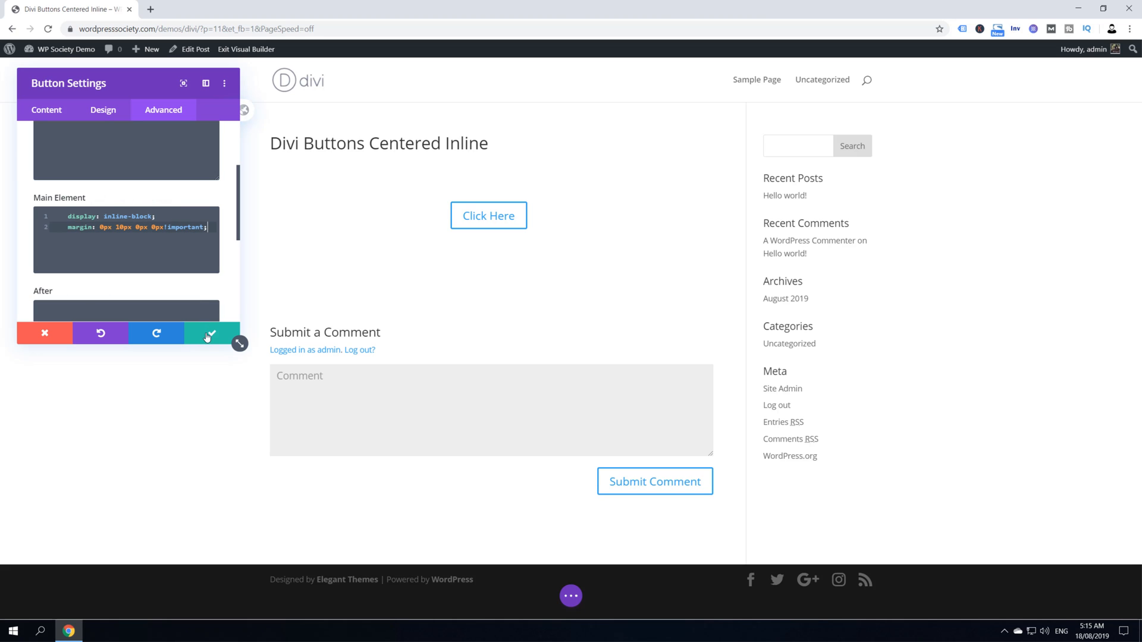
left_click(210, 333)
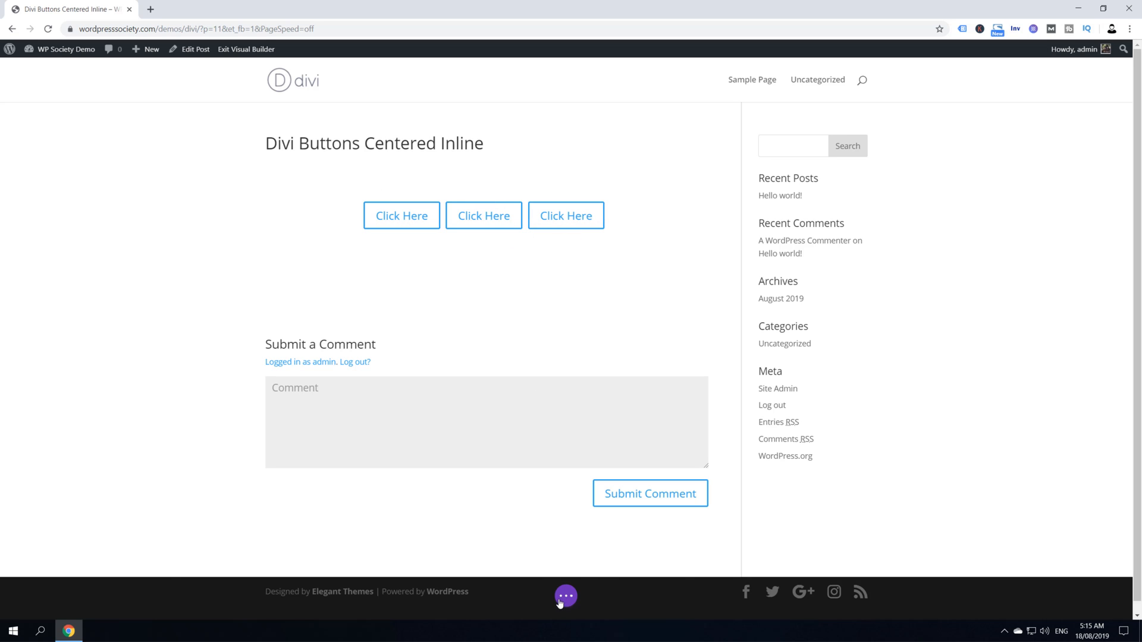
Open the page toolbar and view the published post with three centered buttons in a new tab.
left_click(565, 596)
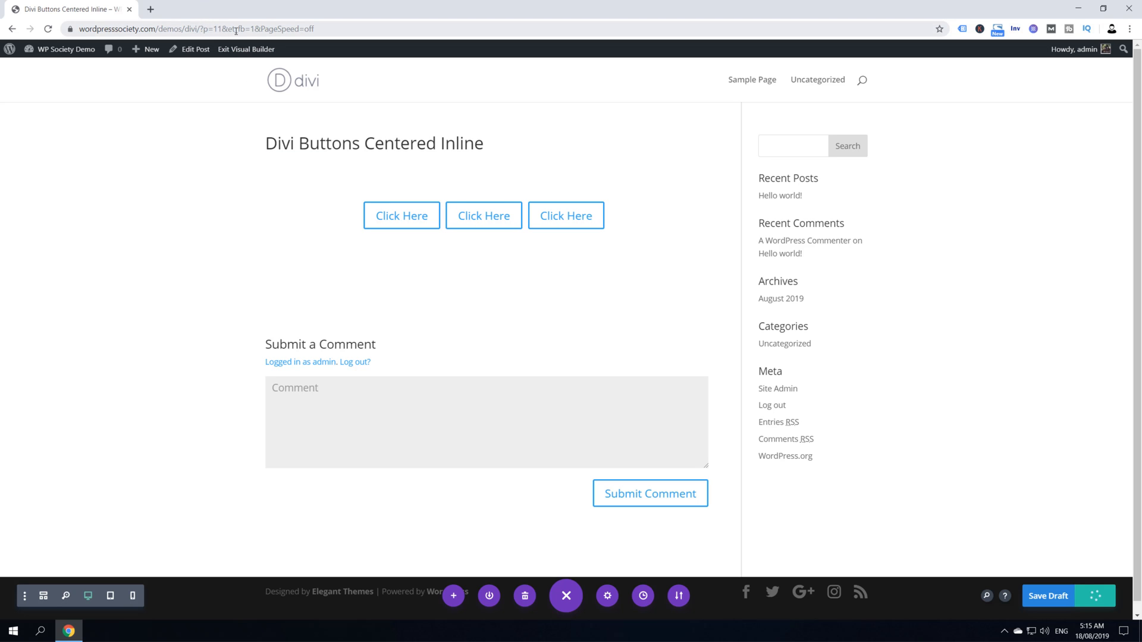
left_click(182, 29)
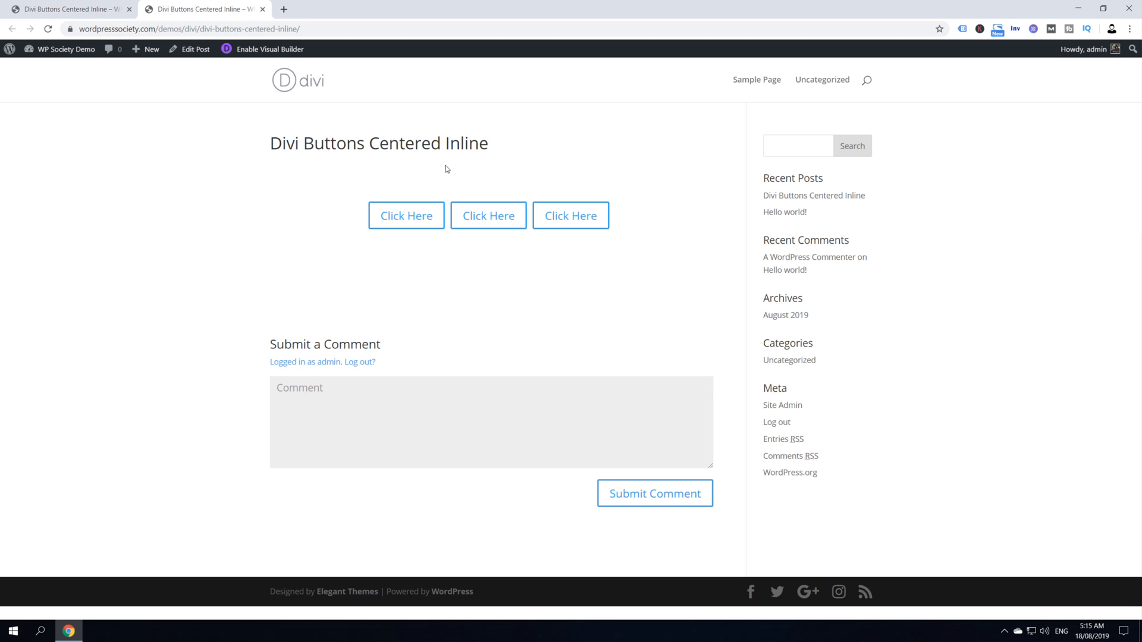
mouse_move(487, 215)
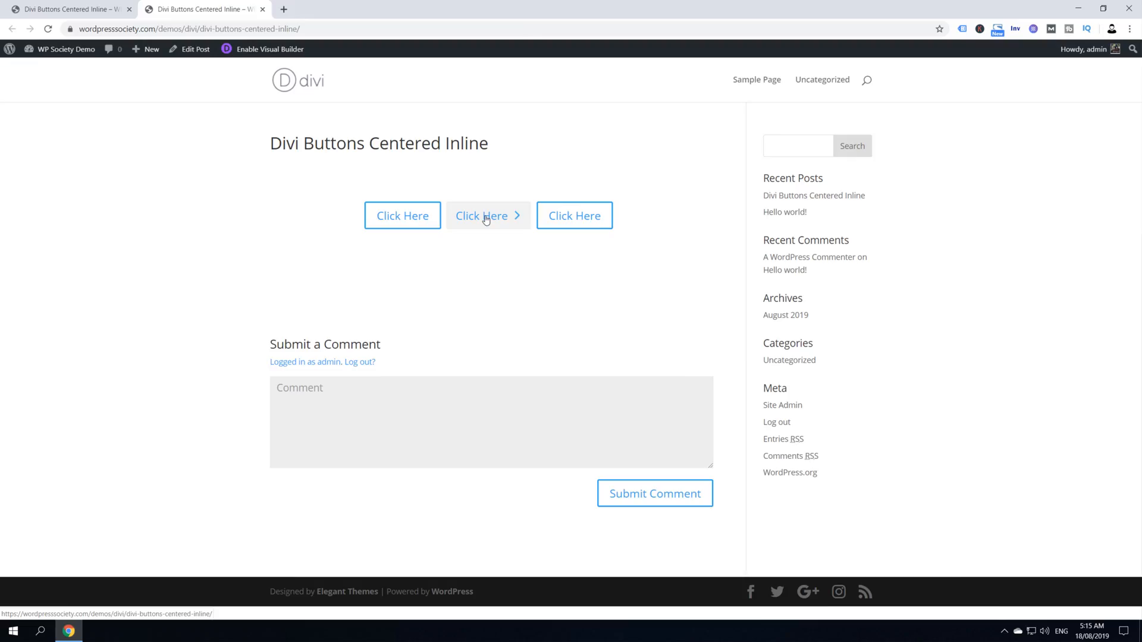